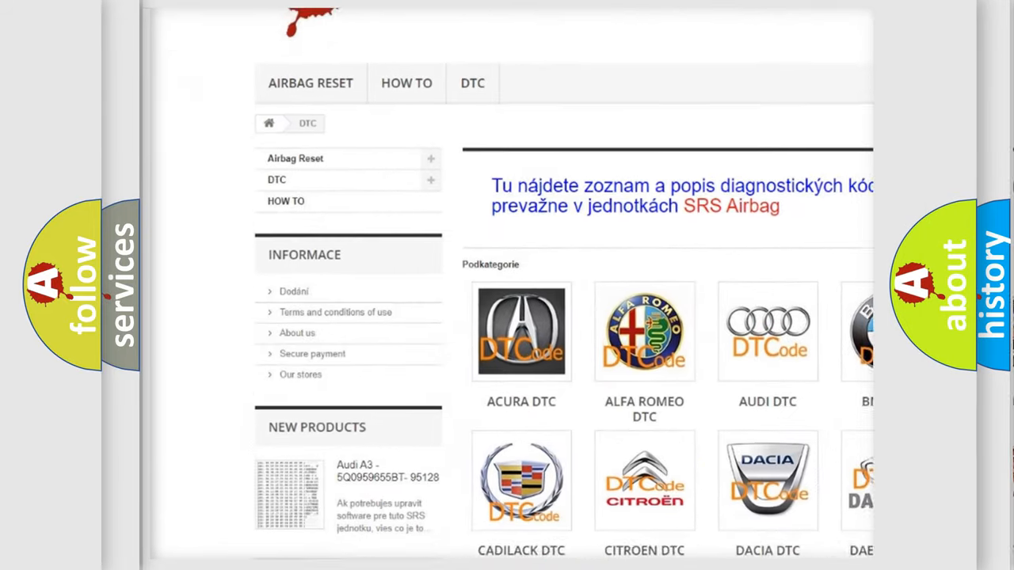
scroll("down", 3)
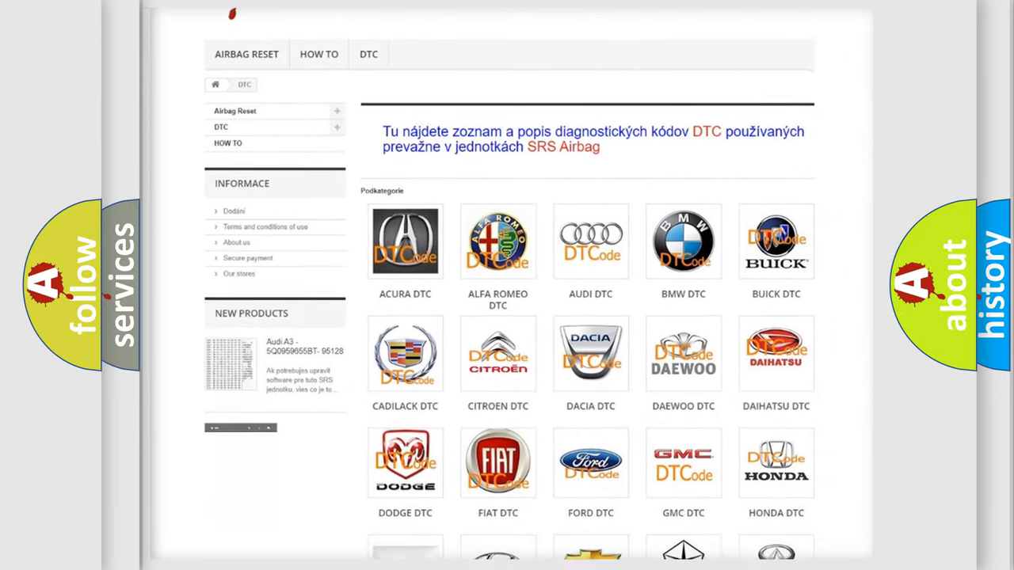
scroll("down", 3)
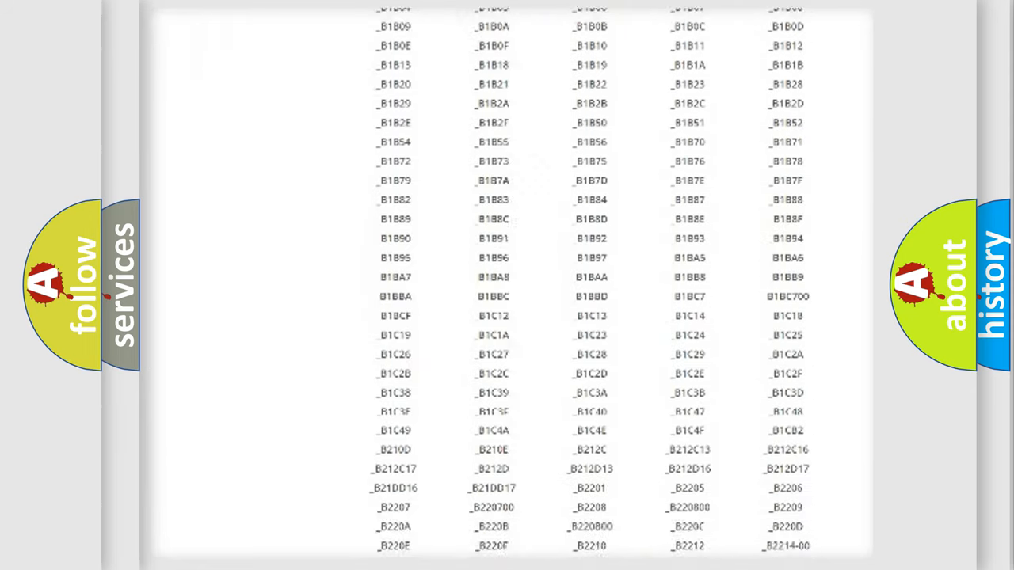
scroll("down", 3)
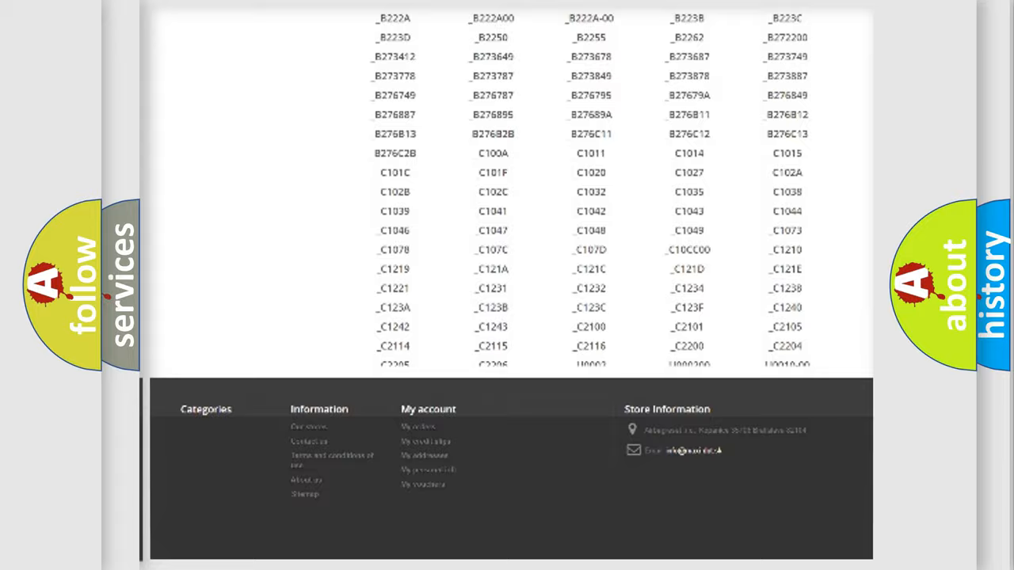